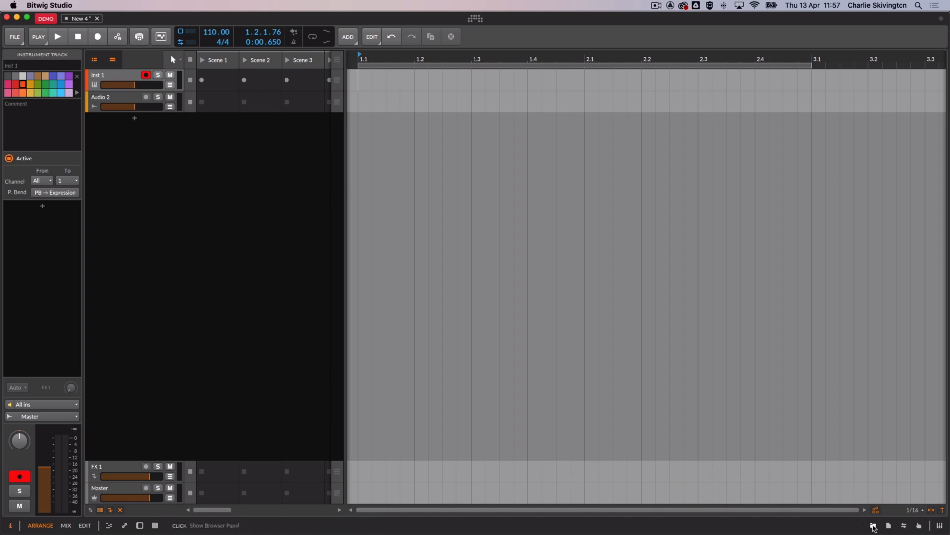
Step: Show the device browser panel and the empty Inst 1 device chain
left_click(873, 525)
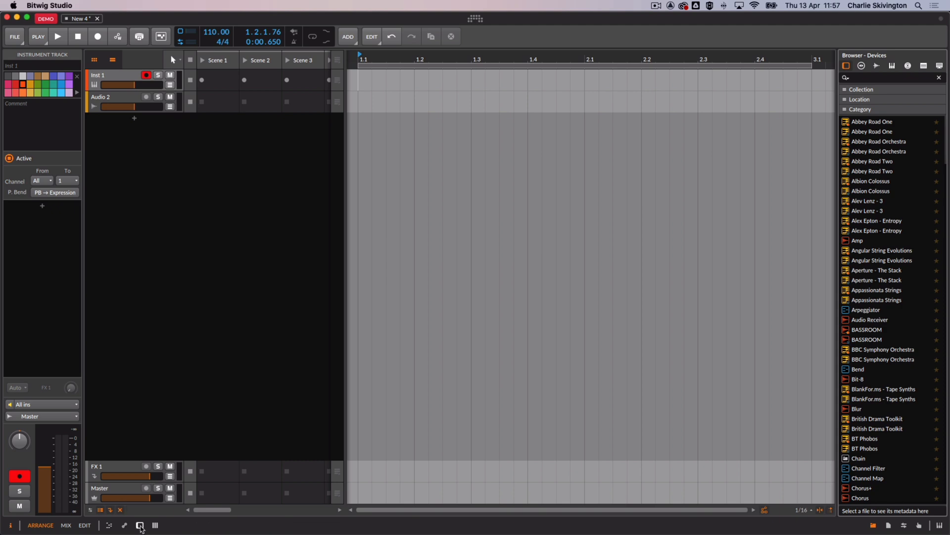
left_click(140, 524)
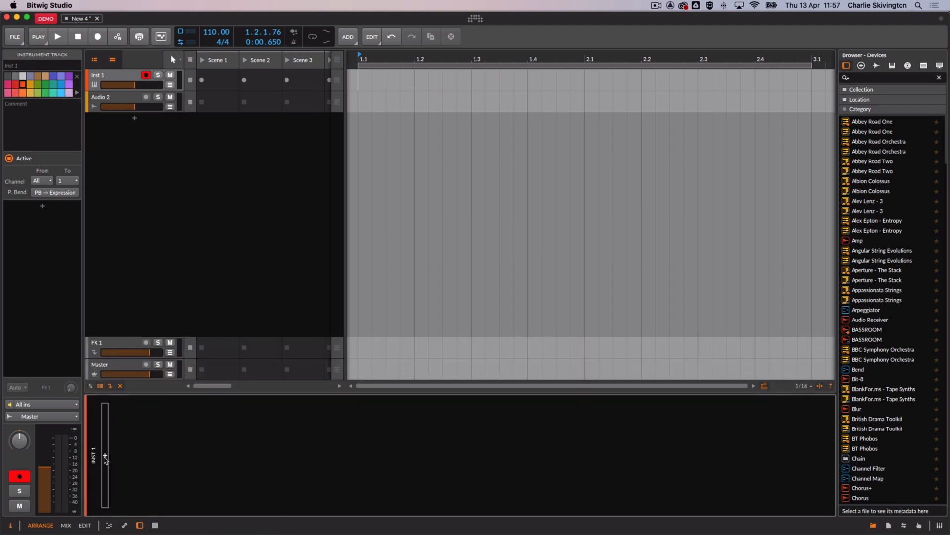
Step: Open the insert-device dialog for Inst 1, listing all device types from System VST3 plug-ins
left_click(105, 456)
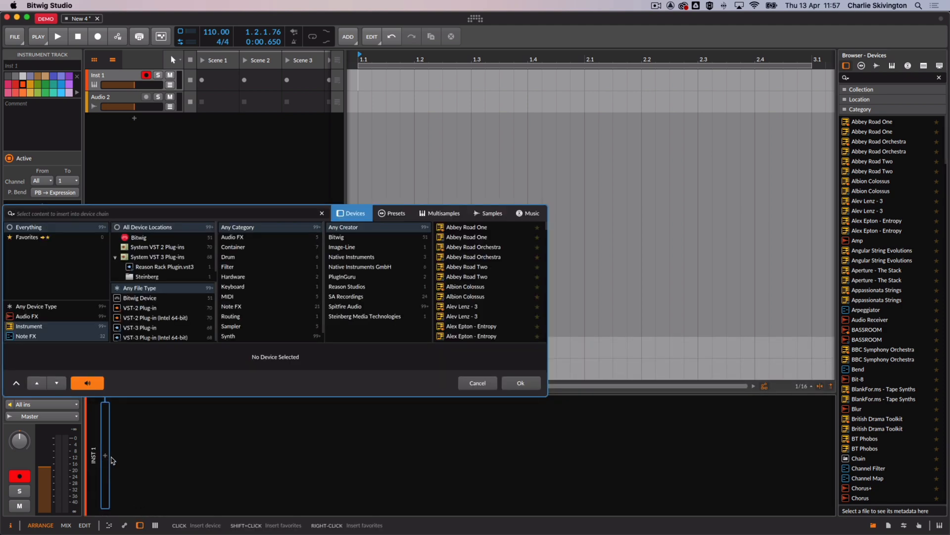
left_click(35, 307)
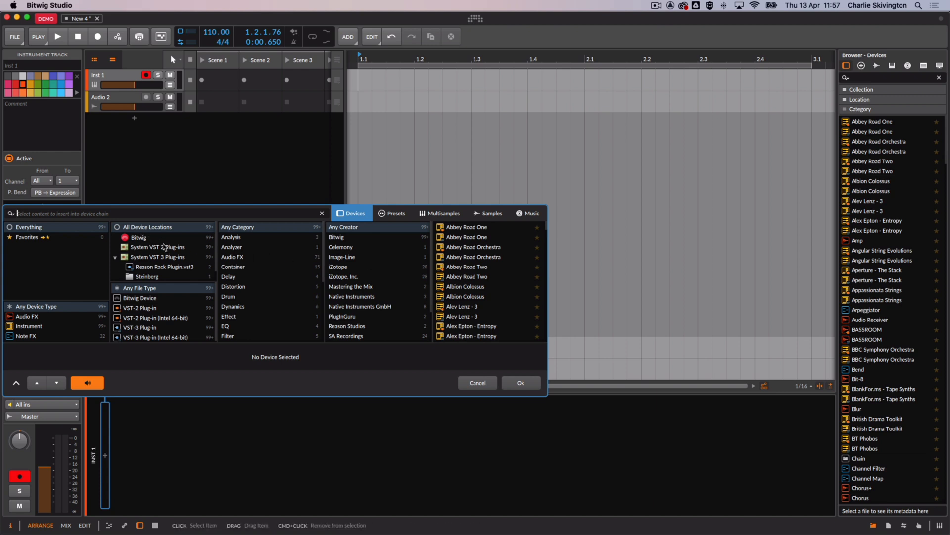
left_click(159, 256)
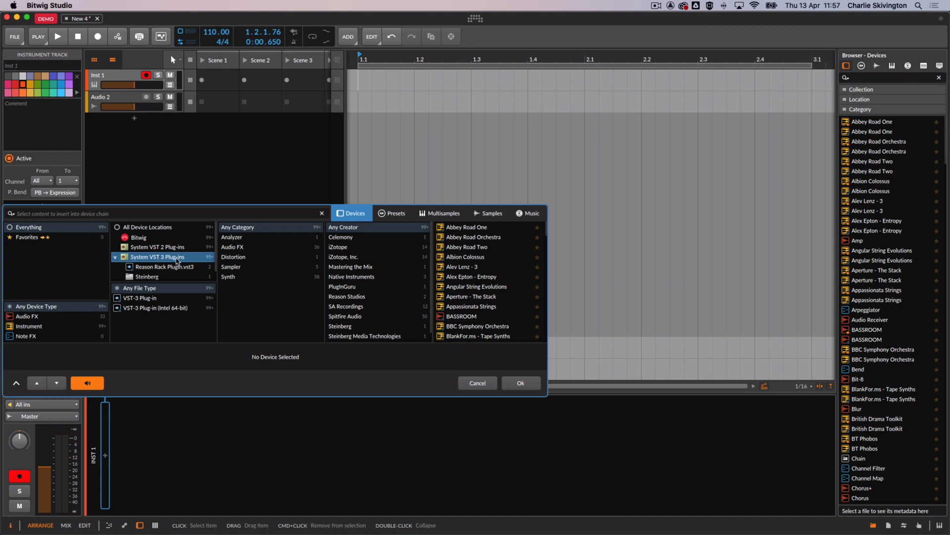
mouse_move(489, 275)
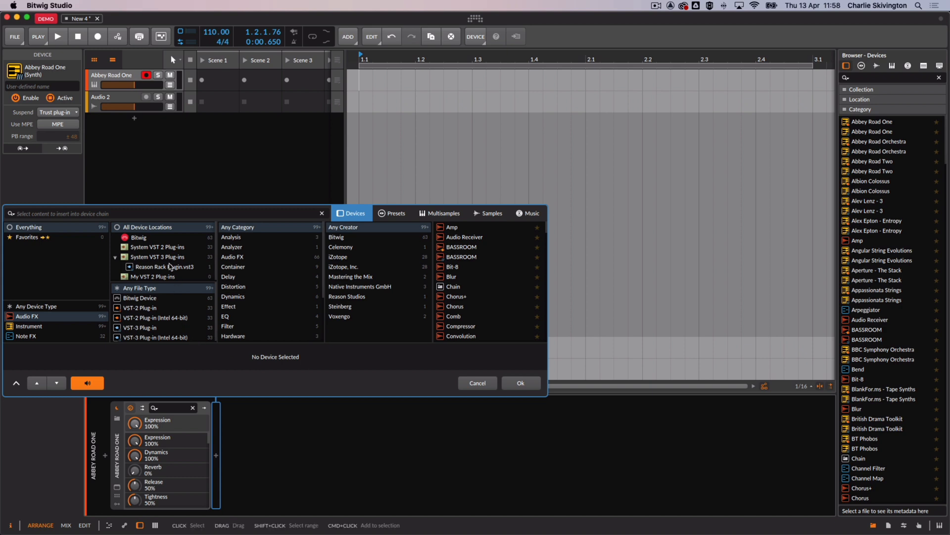
Step: Show every device type again and filter the insert list to Native Instruments products
left_click(159, 256)
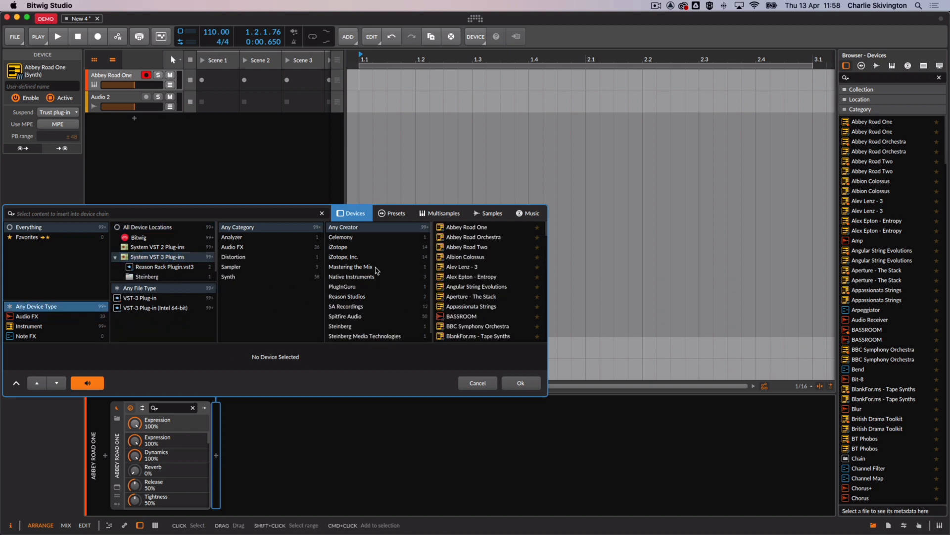
mouse_move(359, 279)
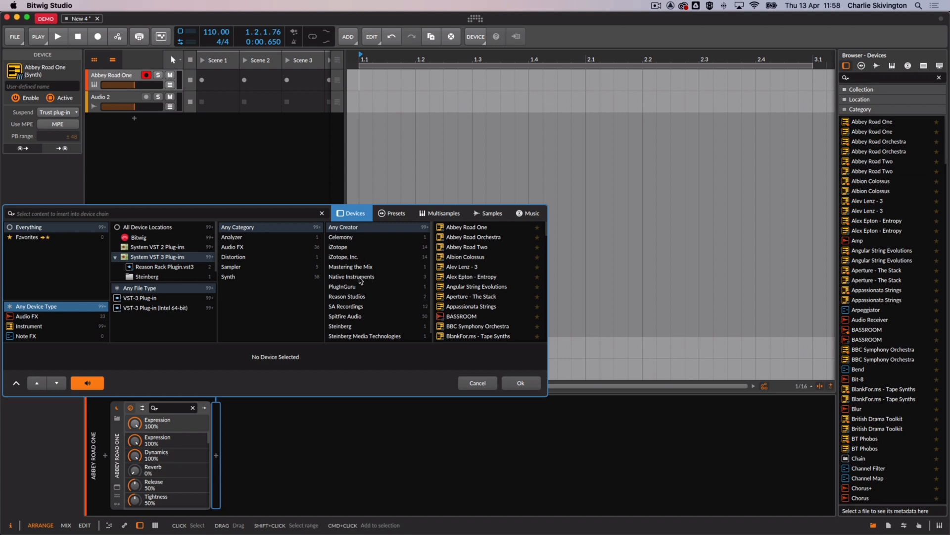
left_click(350, 277)
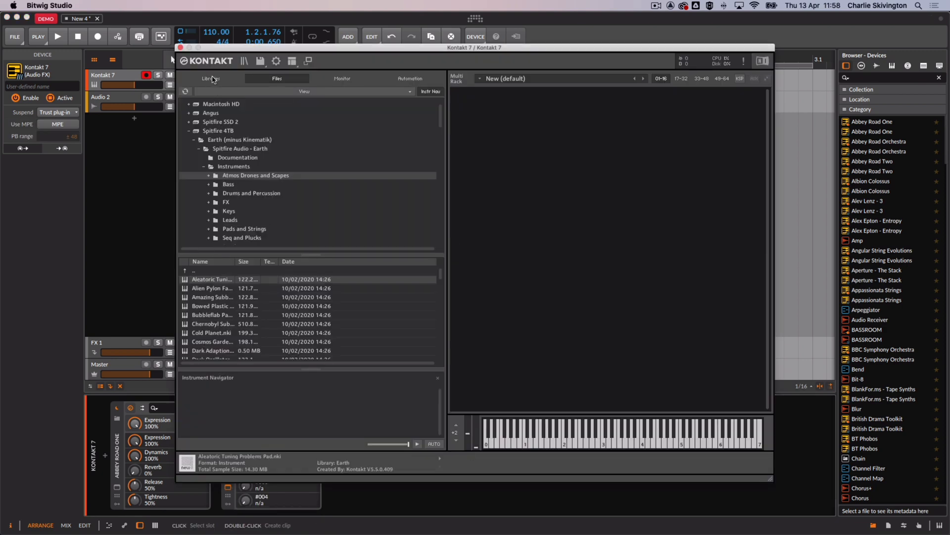
Step: Load 'a - Studio Orchestra' from Bernard Herrmann Composer Toolkit Libraries and open Kontakt's browser
left_click(211, 78)
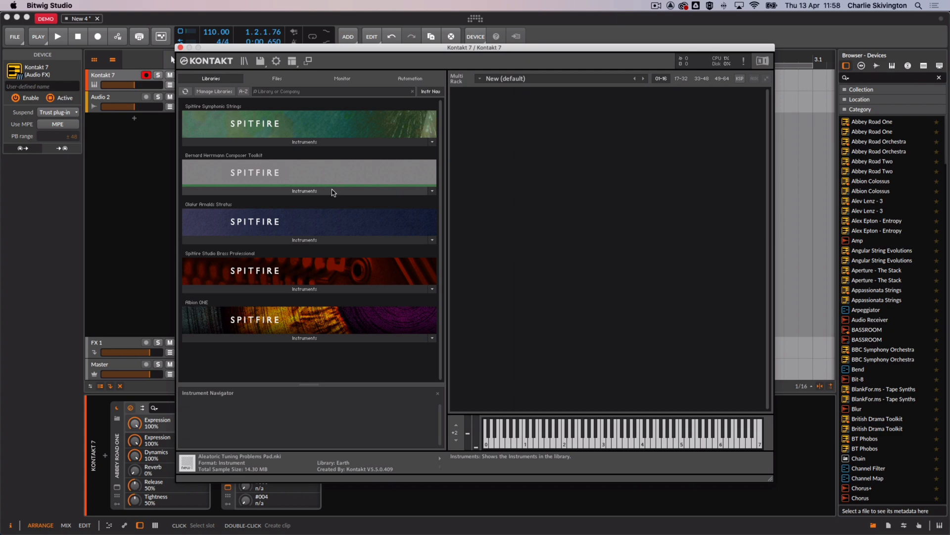
mouse_move(289, 187)
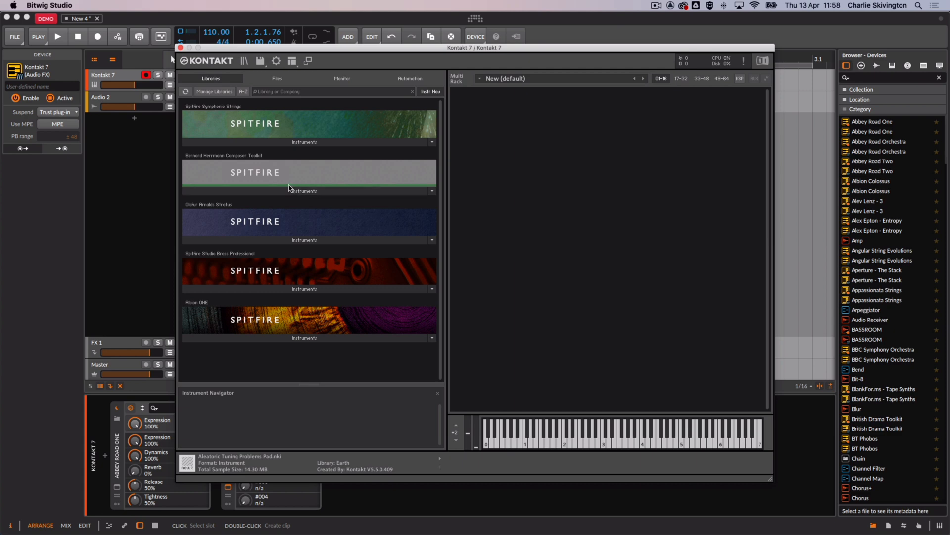
mouse_move(297, 187)
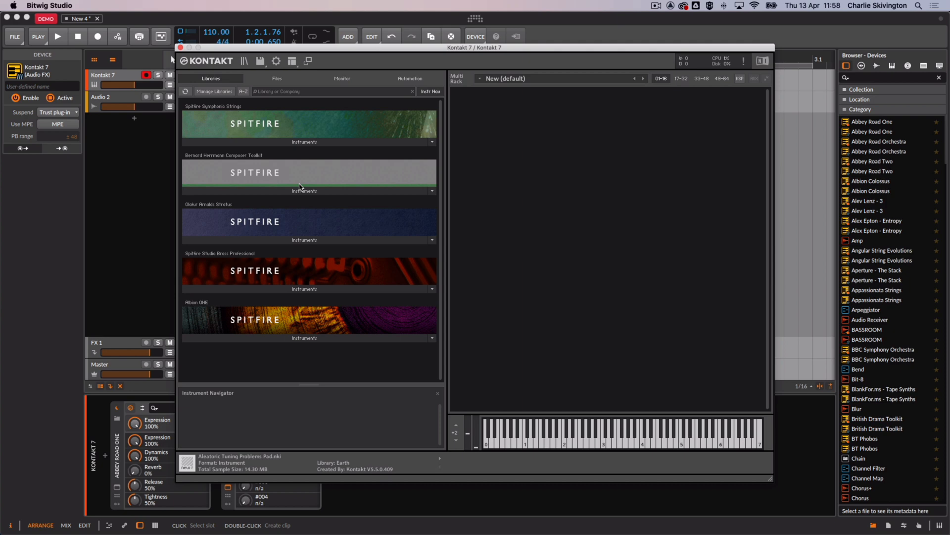
mouse_move(307, 285)
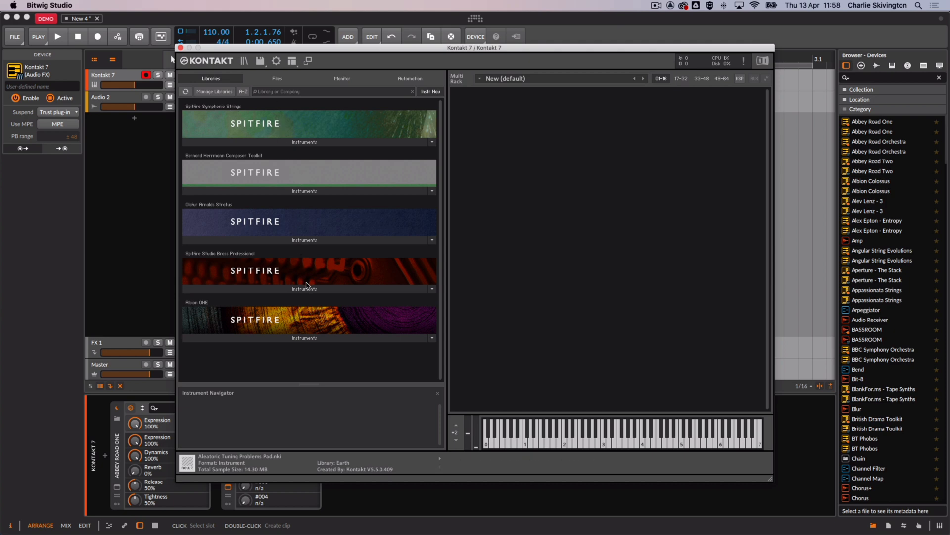
mouse_move(306, 195)
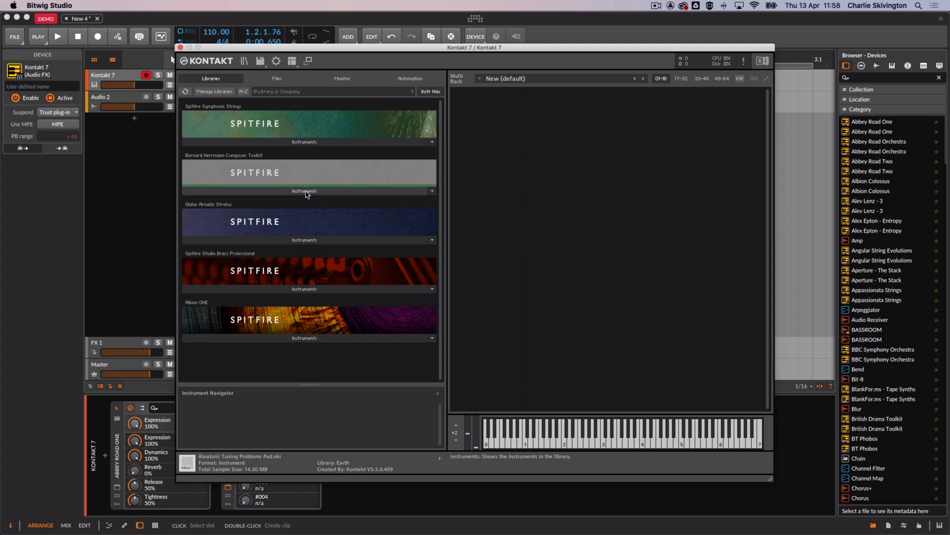
left_click(305, 191)
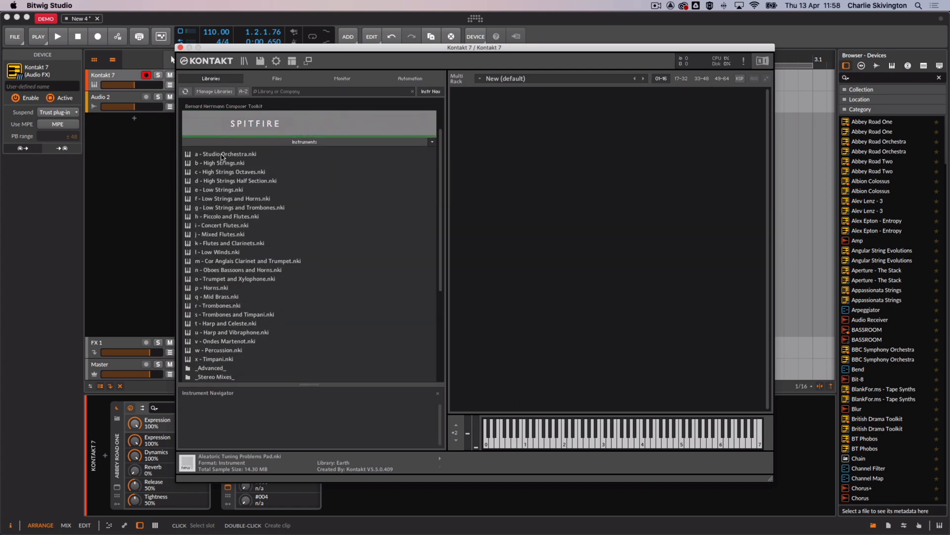
double_click(225, 153)
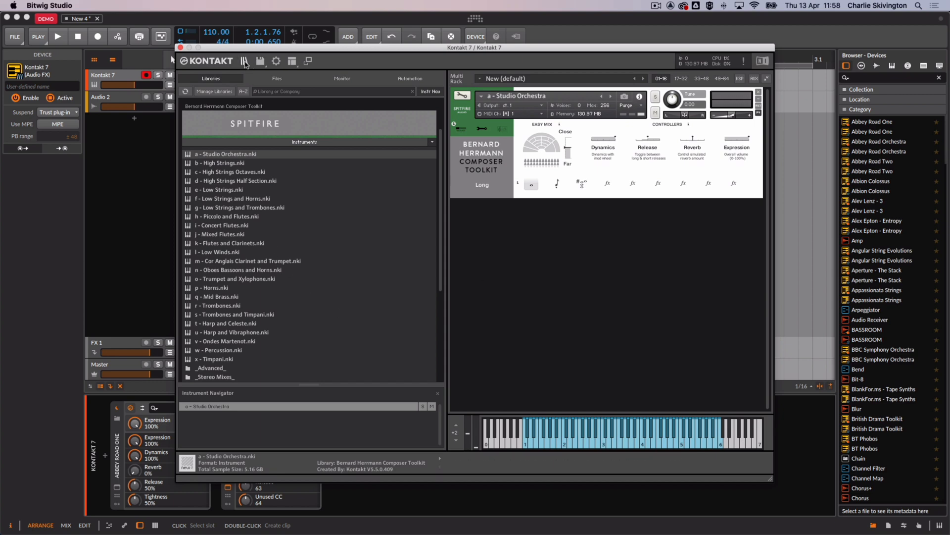
left_click(245, 60)
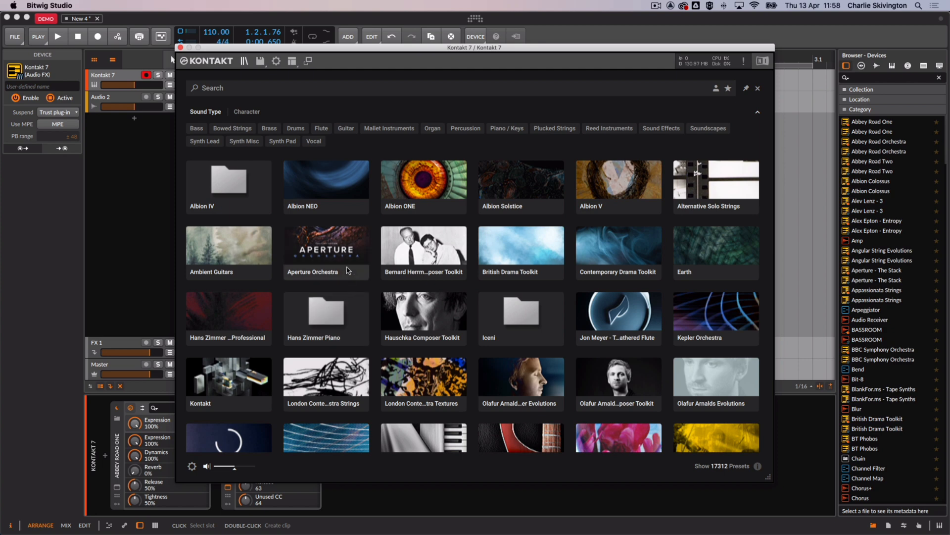
Step: Load the 'a - Raptor - Col Legno' preset from Aperture Orchestra into the rack
double_click(326, 246)
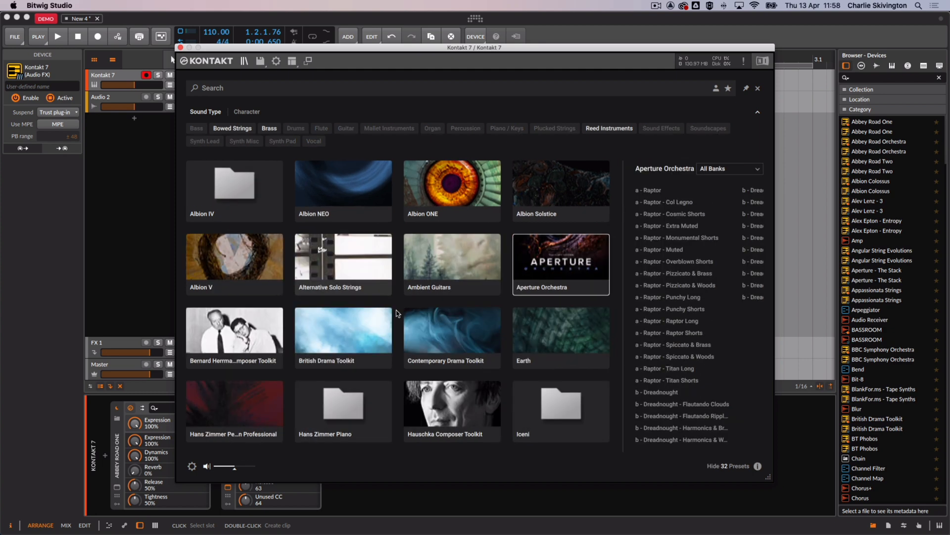
mouse_move(667, 202)
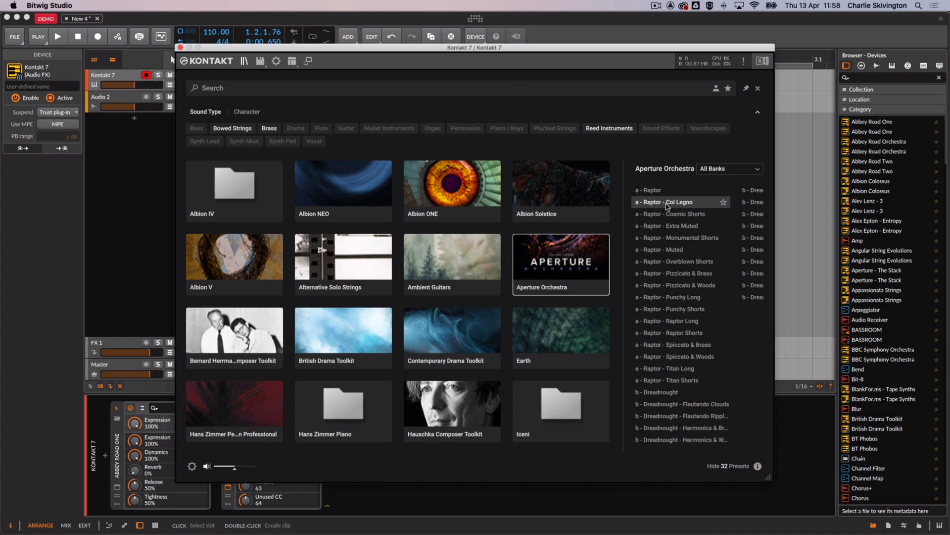
double_click(666, 202)
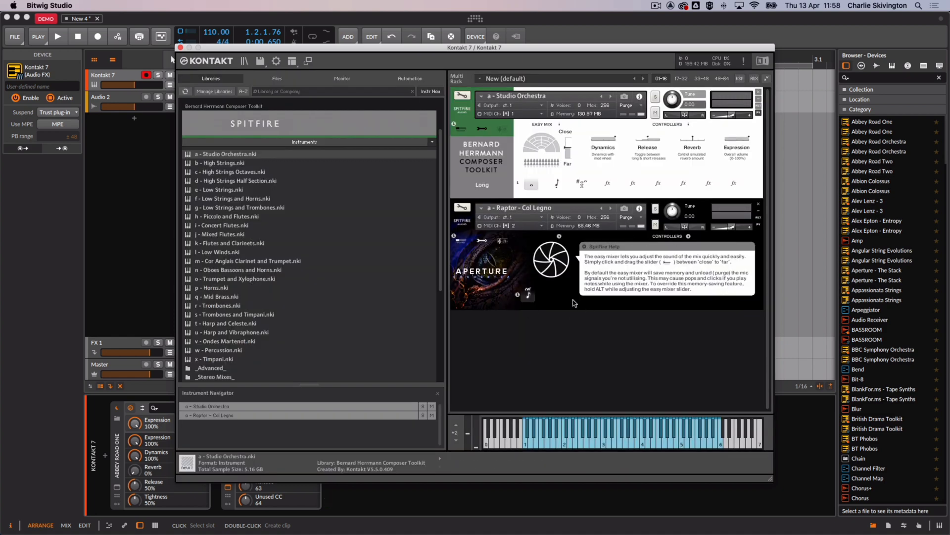
mouse_move(297, 156)
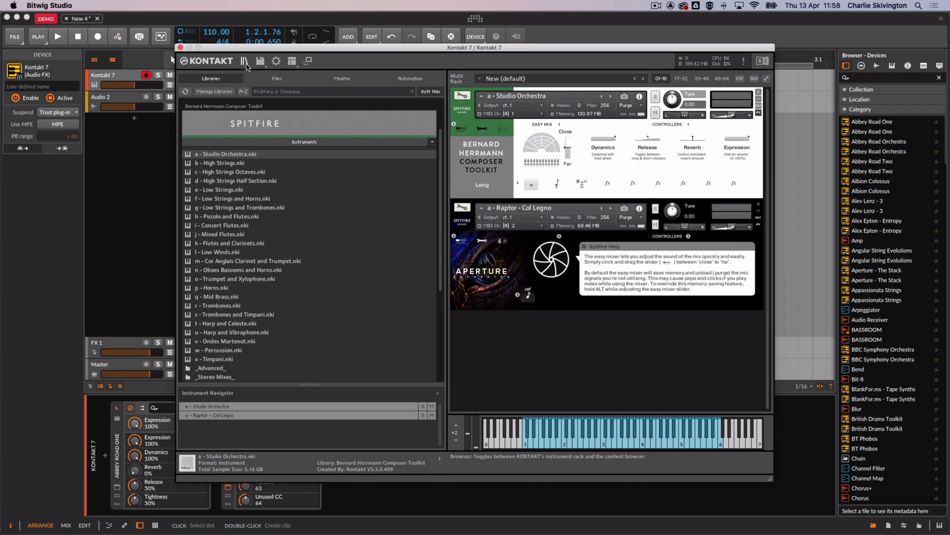
mouse_move(265, 79)
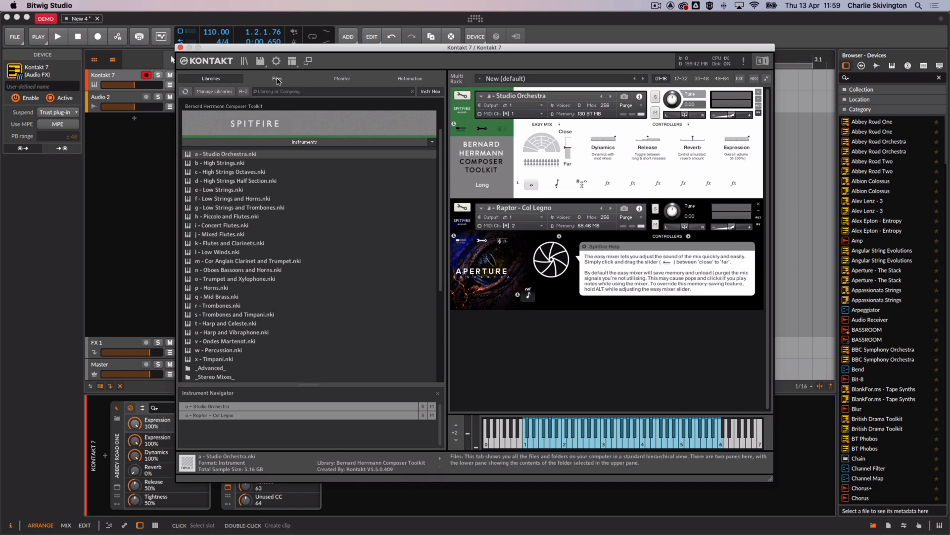
Step: In the Files browser, navigate Sound Dust Vol 1 > Instruments > Dulcitone 1884² to K4 Presets
left_click(277, 78)
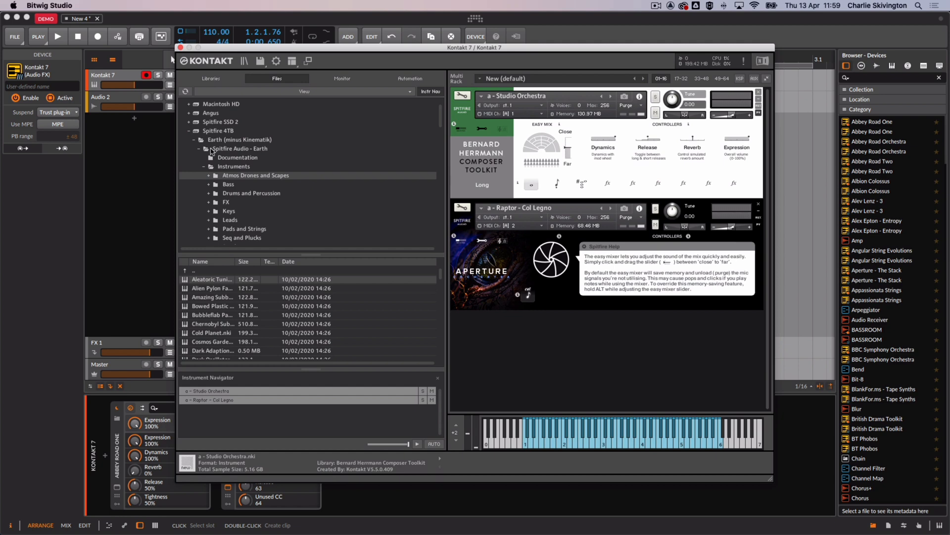
left_click(198, 139)
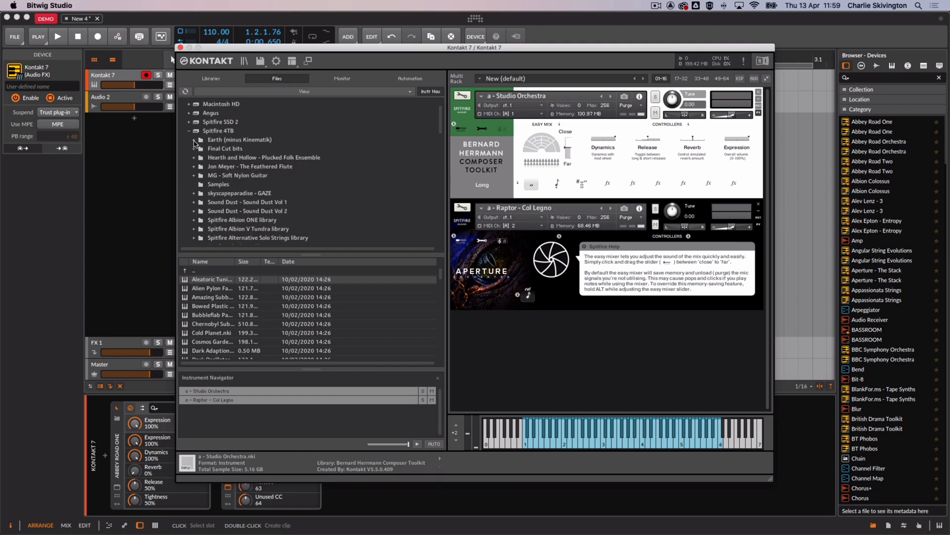
scroll("down", 3)
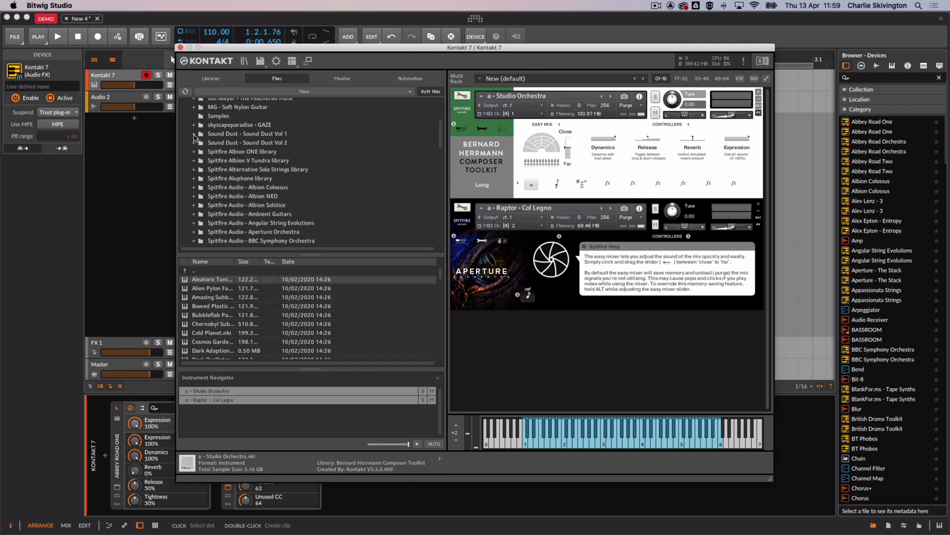
left_click(196, 135)
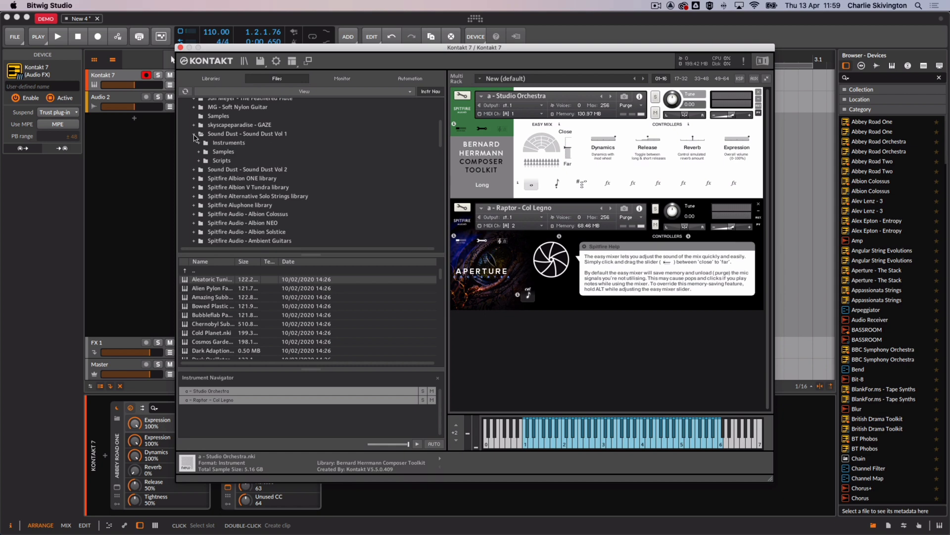
left_click(195, 143)
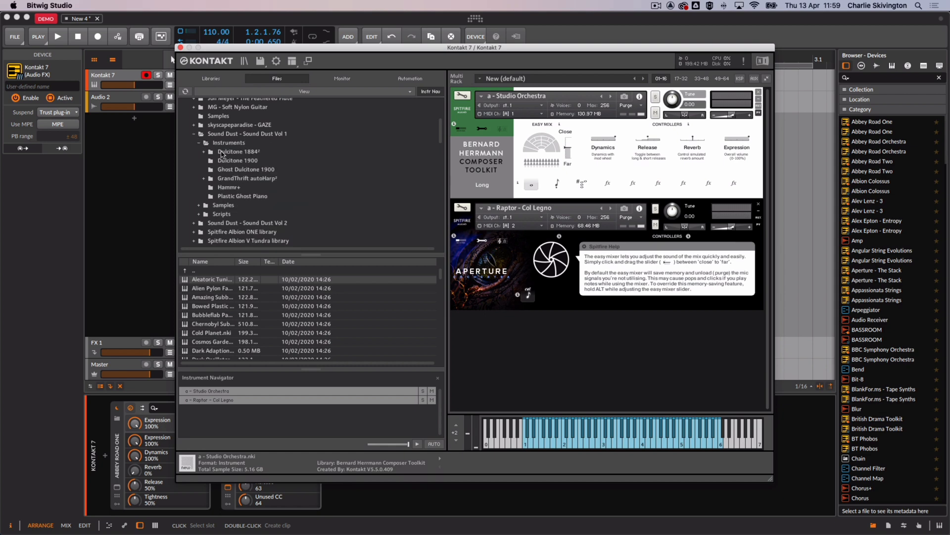
left_click(236, 151)
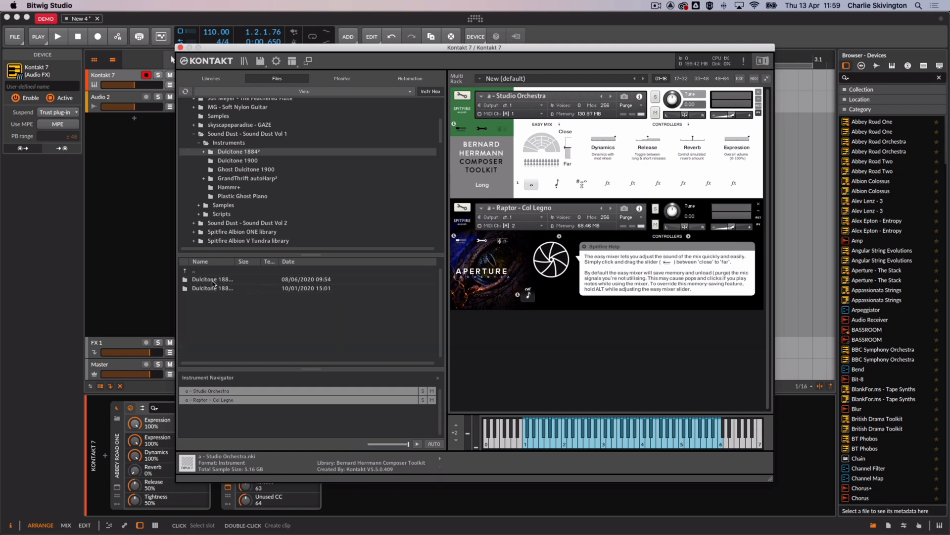
double_click(213, 278)
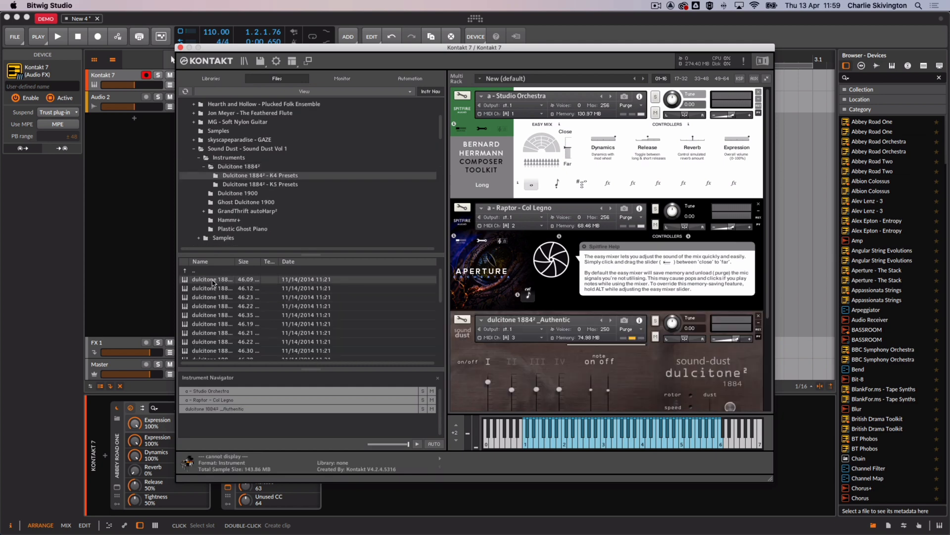